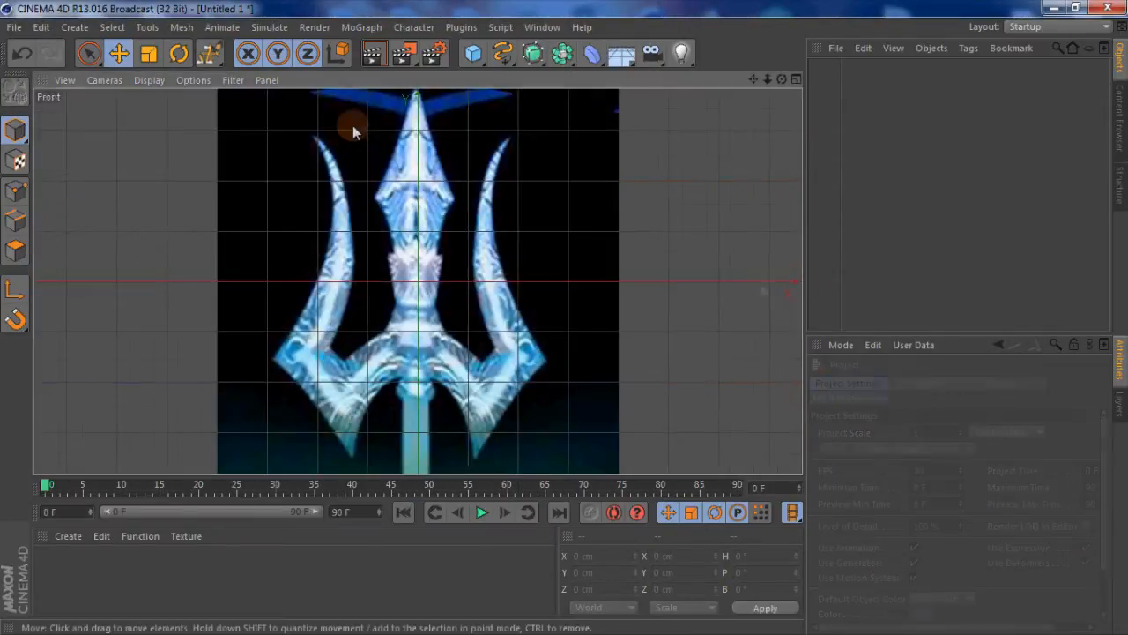
Step: Start a new linear spline and place points up the trident's left wing and prong in Front view
click(503, 54)
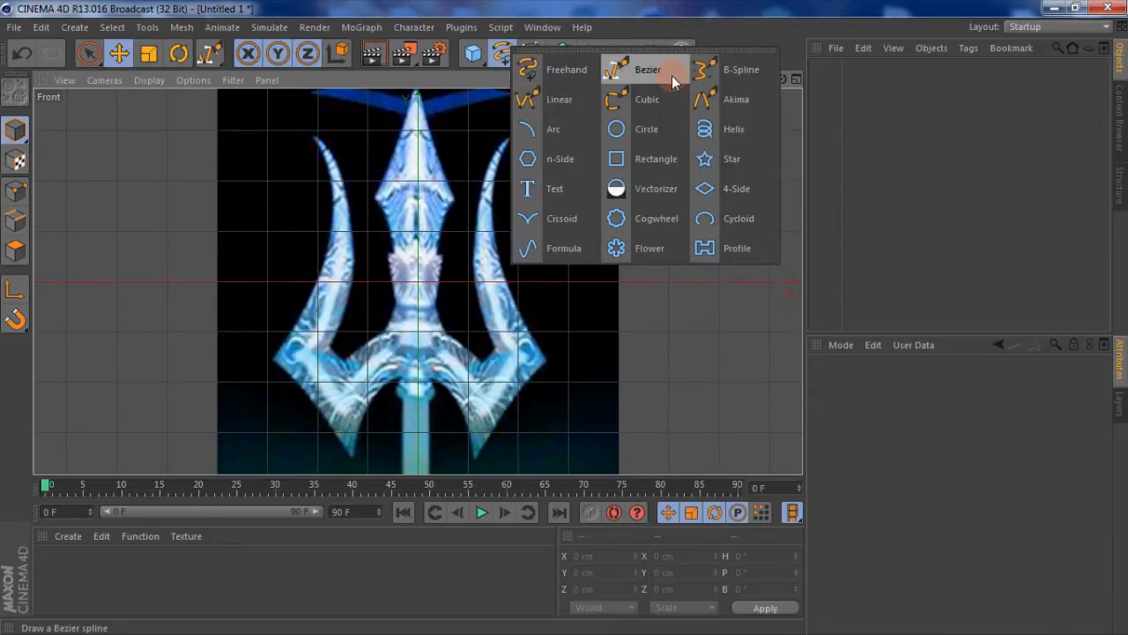
click(559, 98)
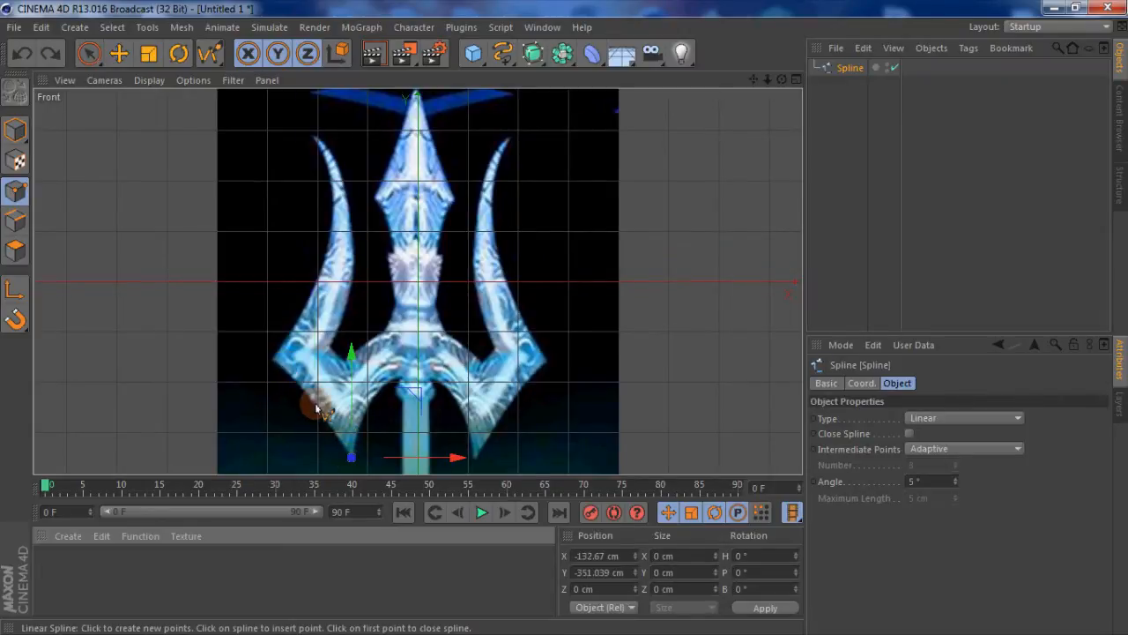
drag(351, 406, 274, 361)
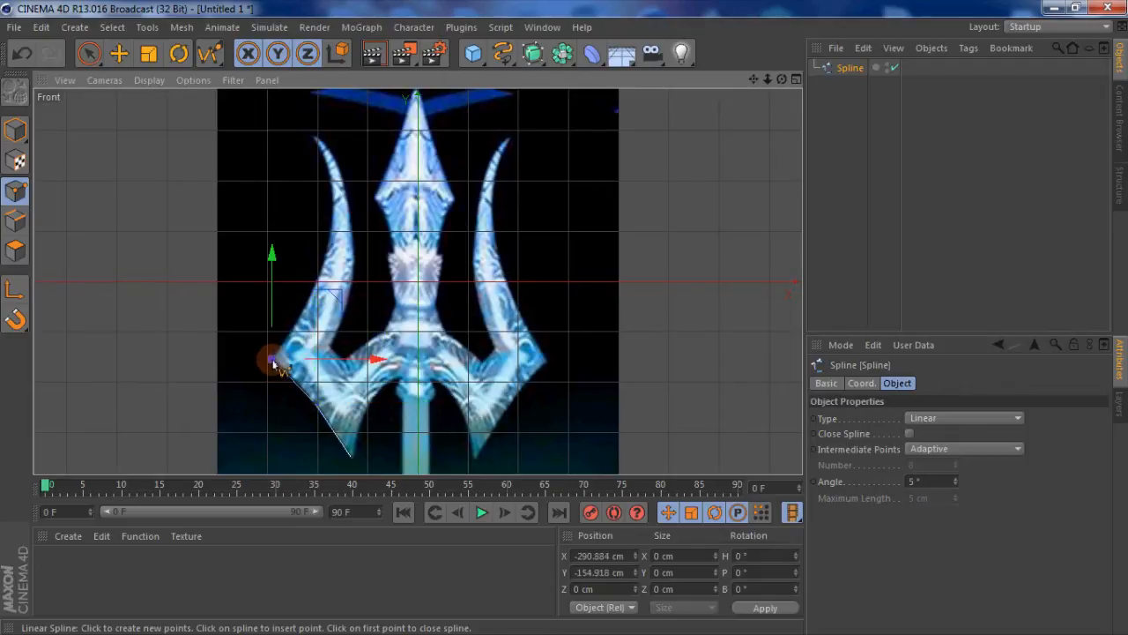
drag(272, 360, 323, 168)
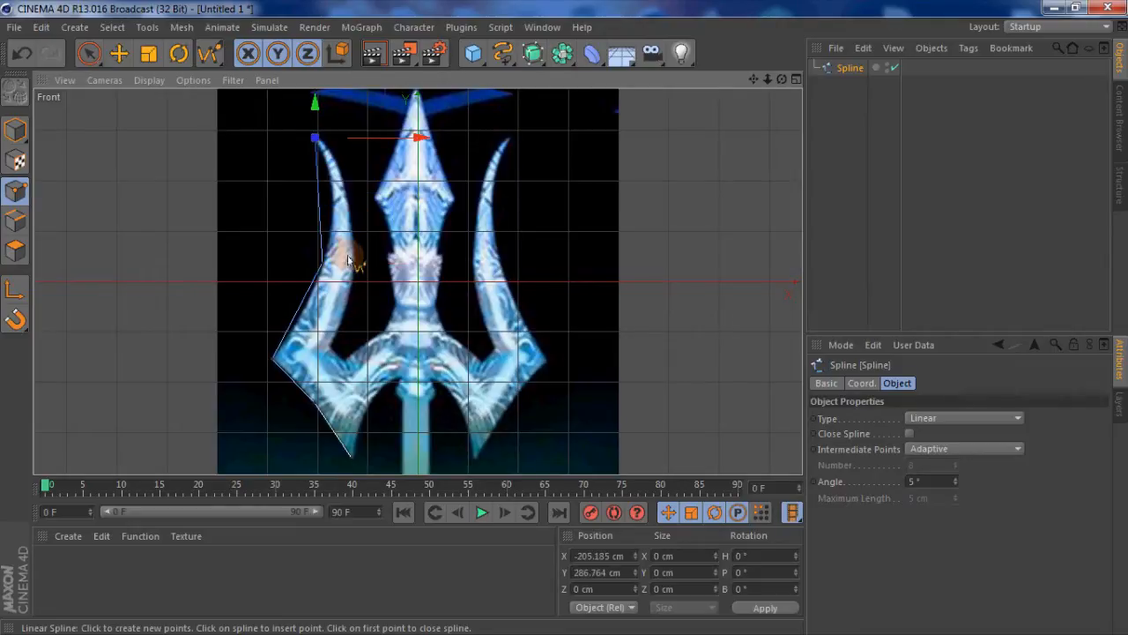
drag(344, 255, 352, 463)
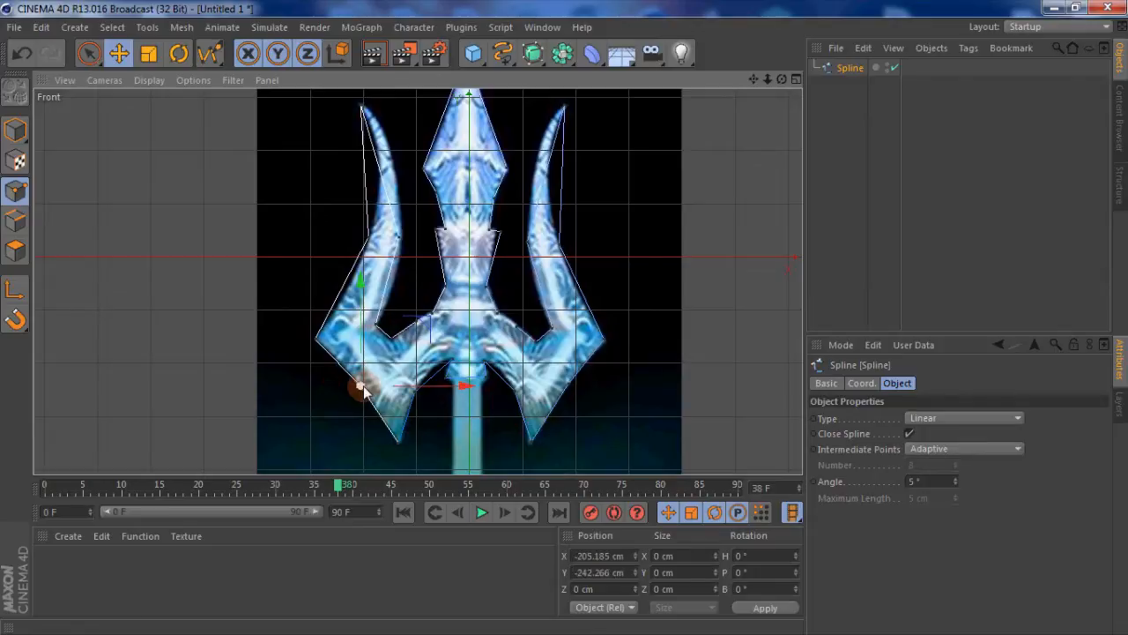
Step: Soften the outline's points to Bezier and drag tangents to curve both prongs' inner edges
right_click(366, 393)
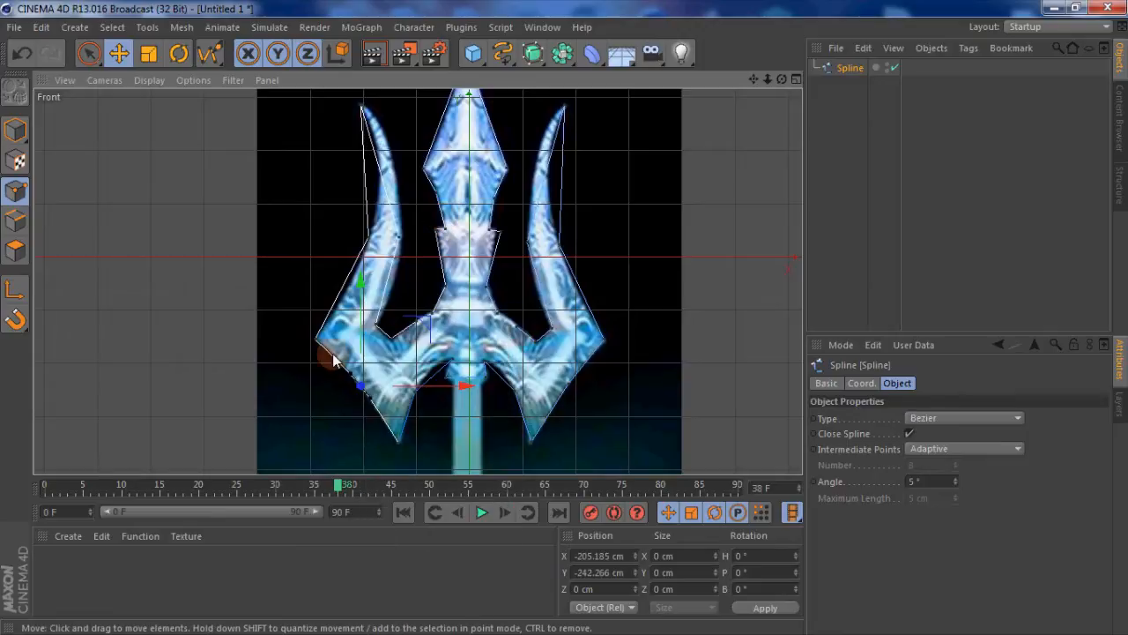
drag(333, 355, 450, 388)
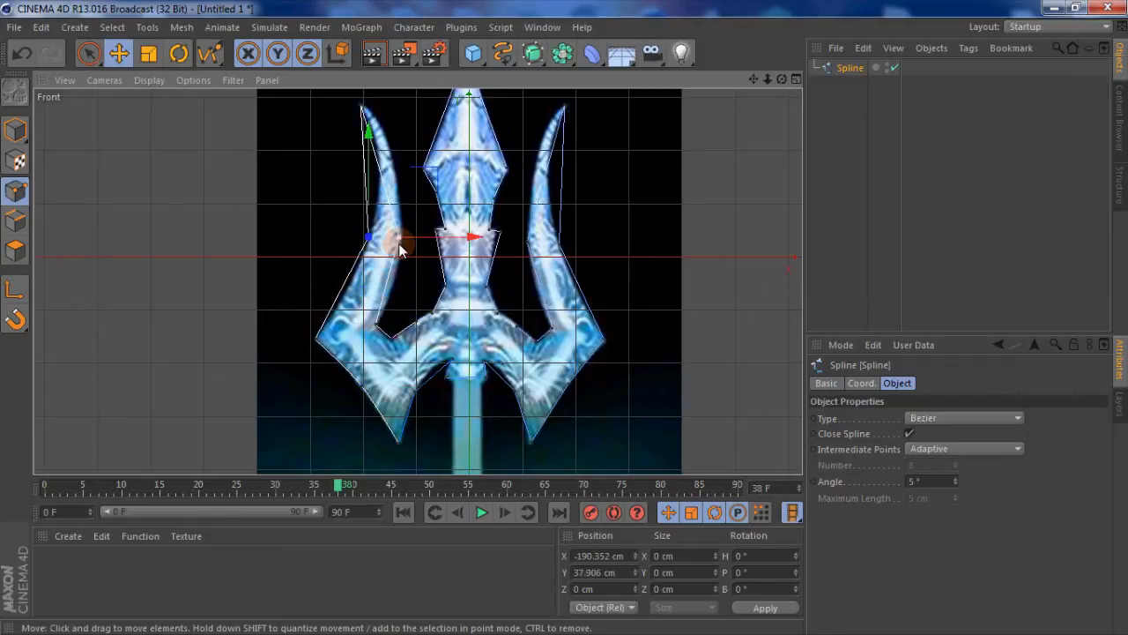
drag(397, 241, 374, 236)
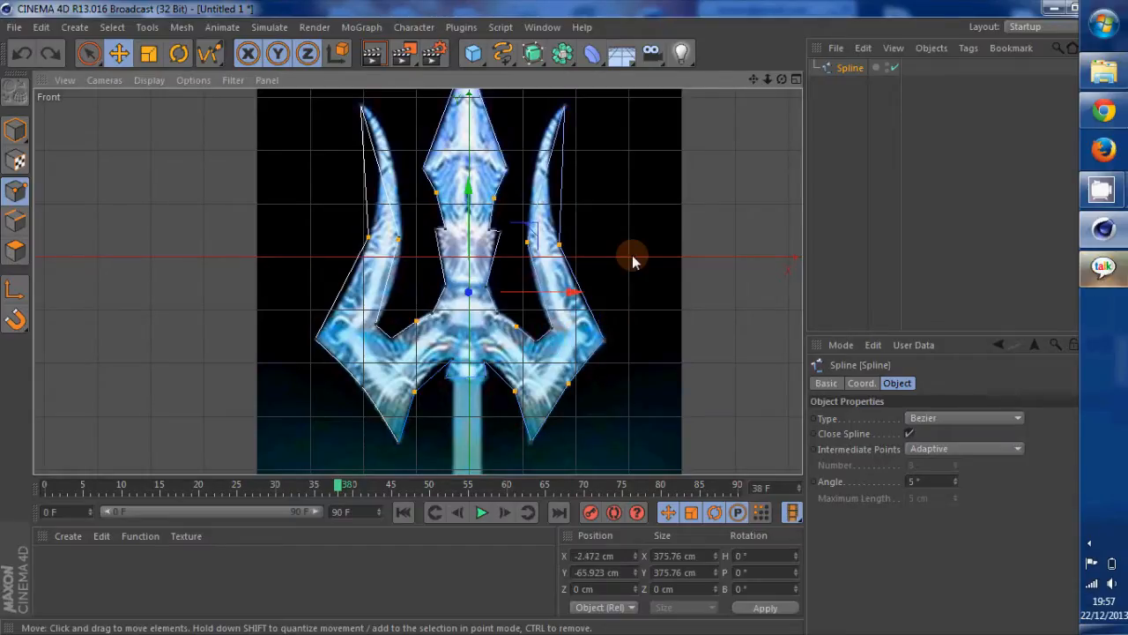
right_click(633, 260)
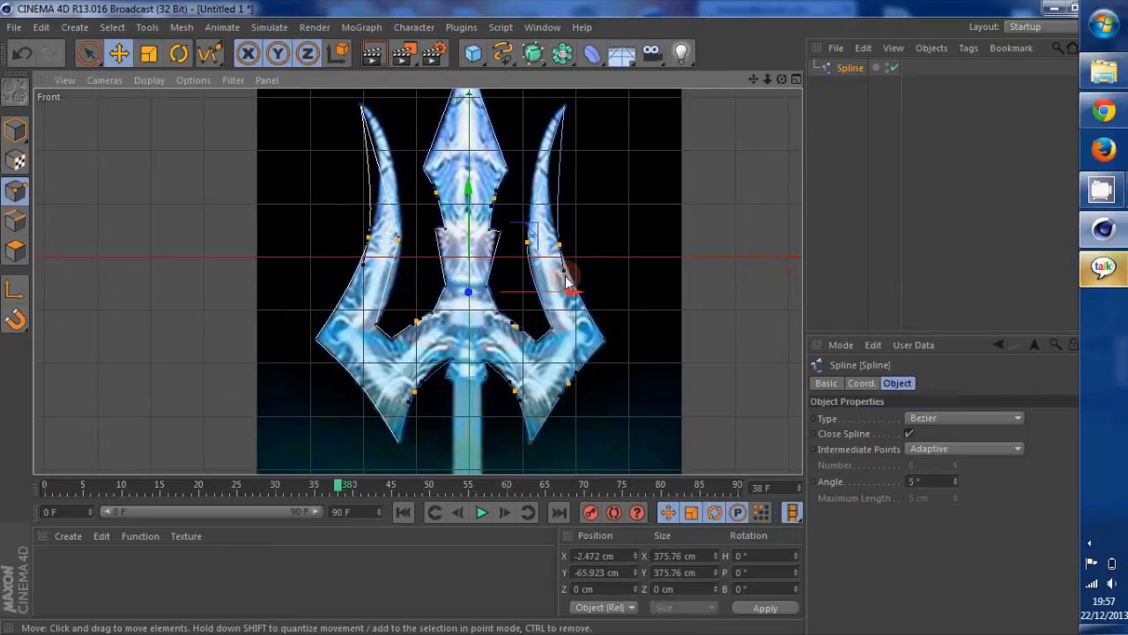
drag(564, 286, 401, 242)
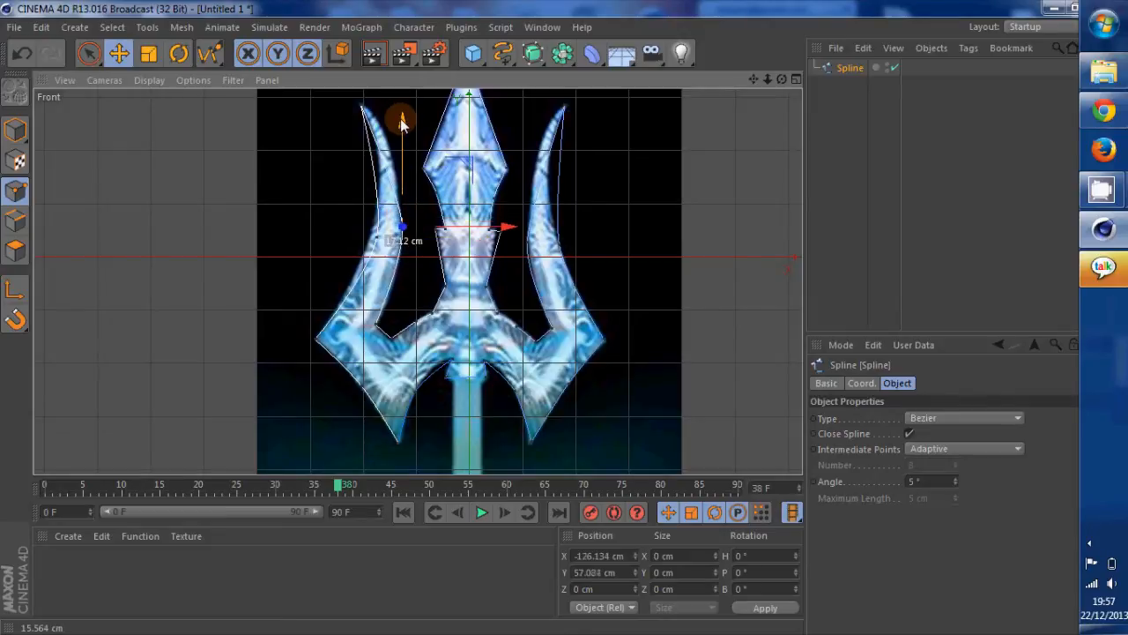
click(513, 55)
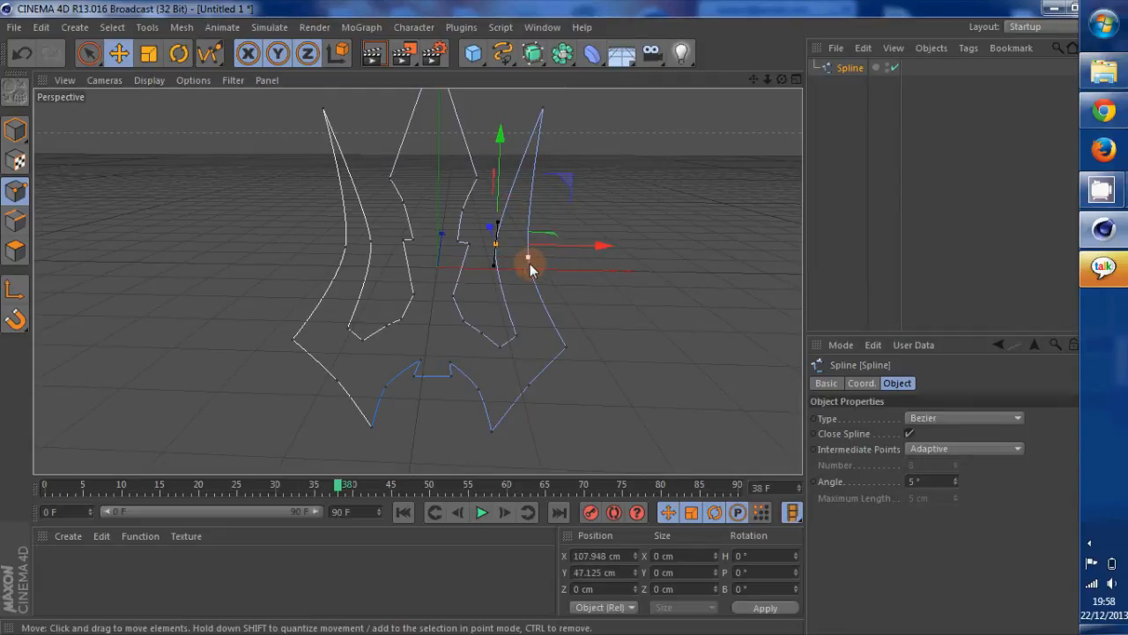
Step: Orbit the viewport to inspect the trident outline at an angle in perspective
drag(529, 269, 529, 141)
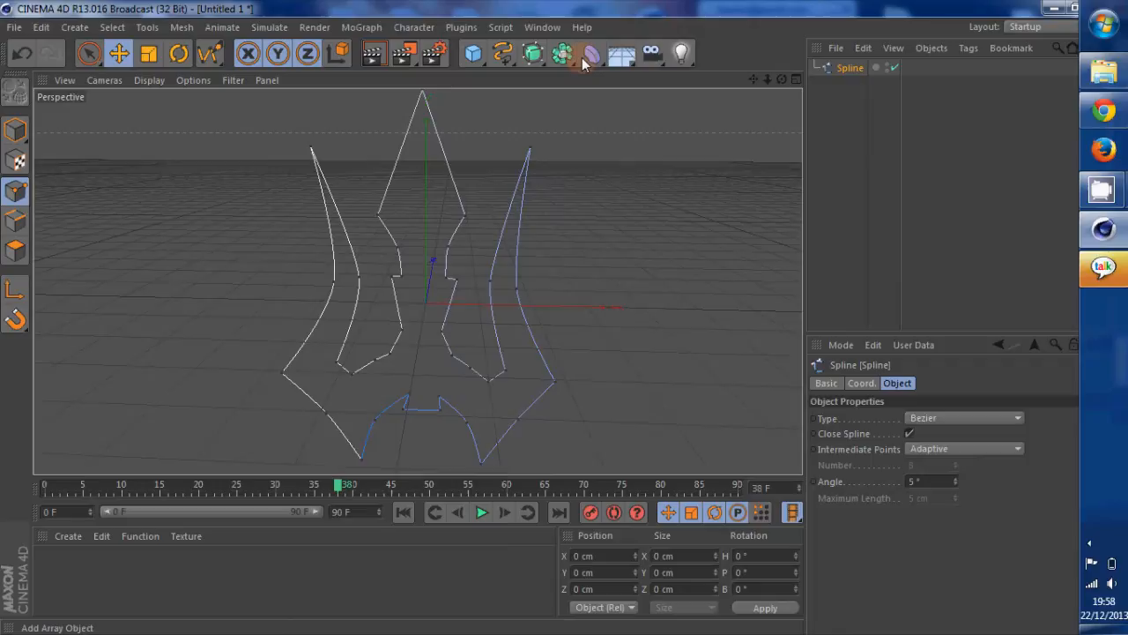
Step: Extrude the outline with fillet caps and a 4 cm Z movement for the blade thickness
click(533, 53)
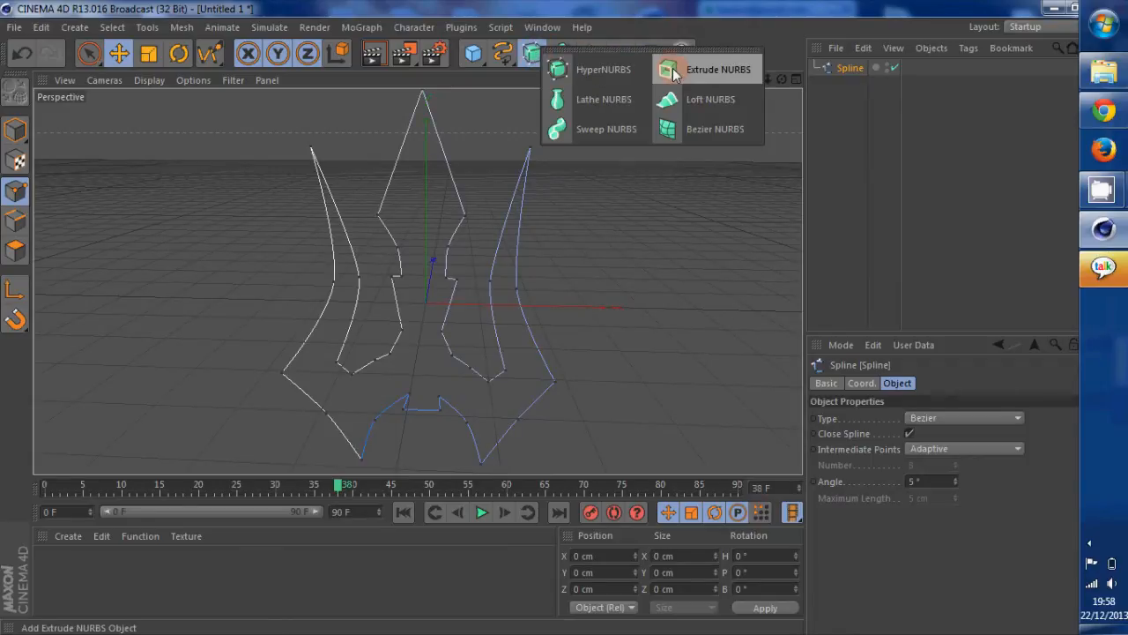
click(719, 68)
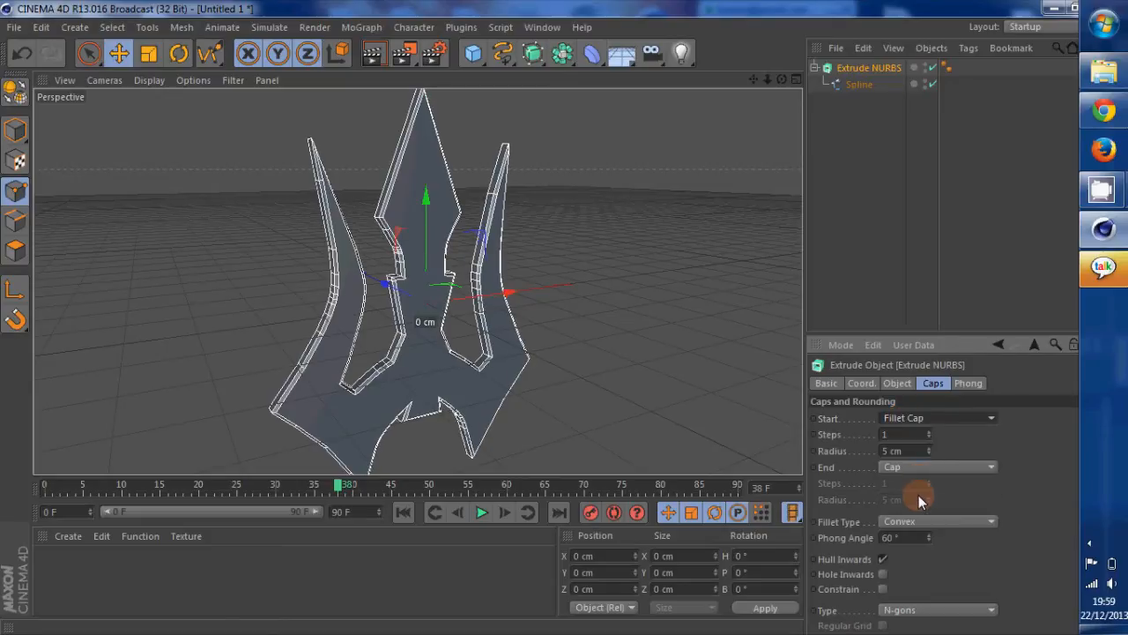
mouse_move(915, 469)
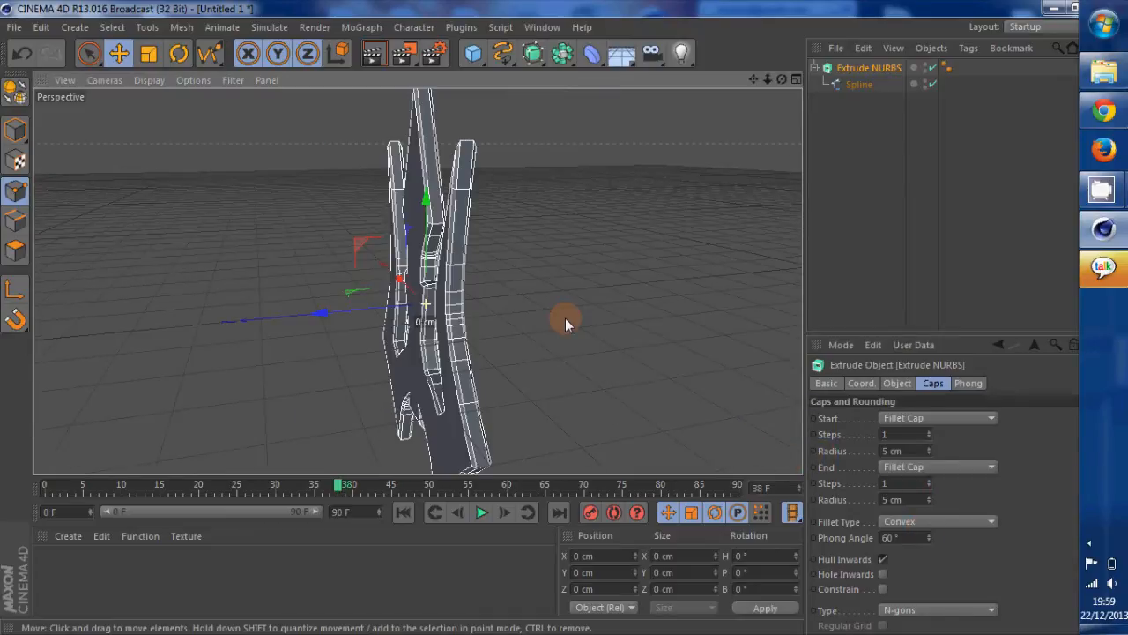
click(896, 382)
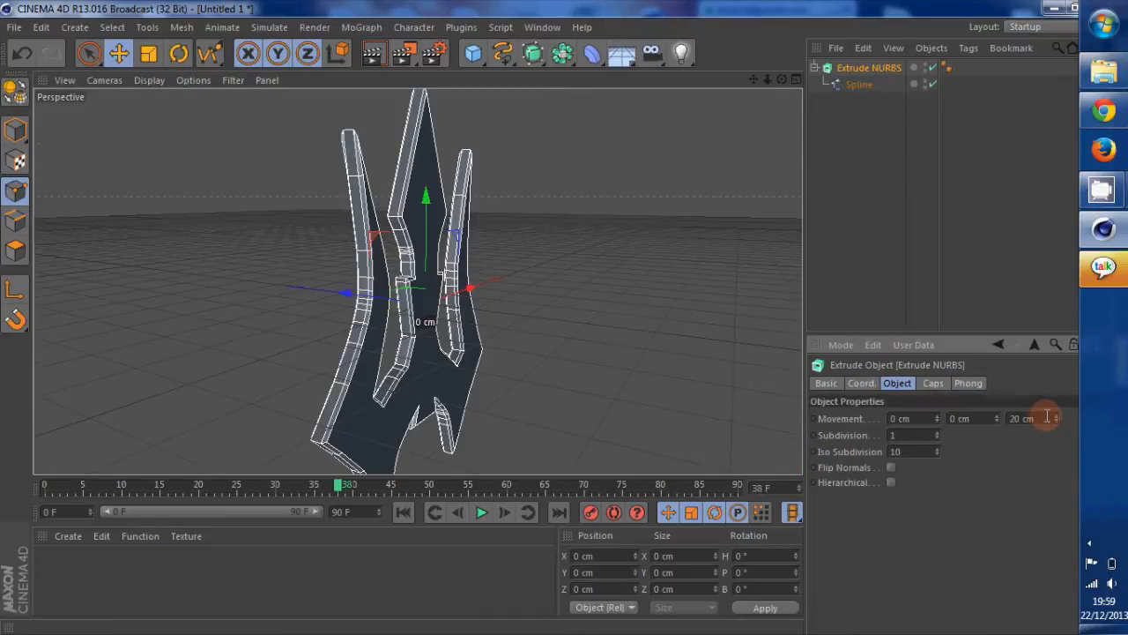
drag(1023, 418, 1044, 418)
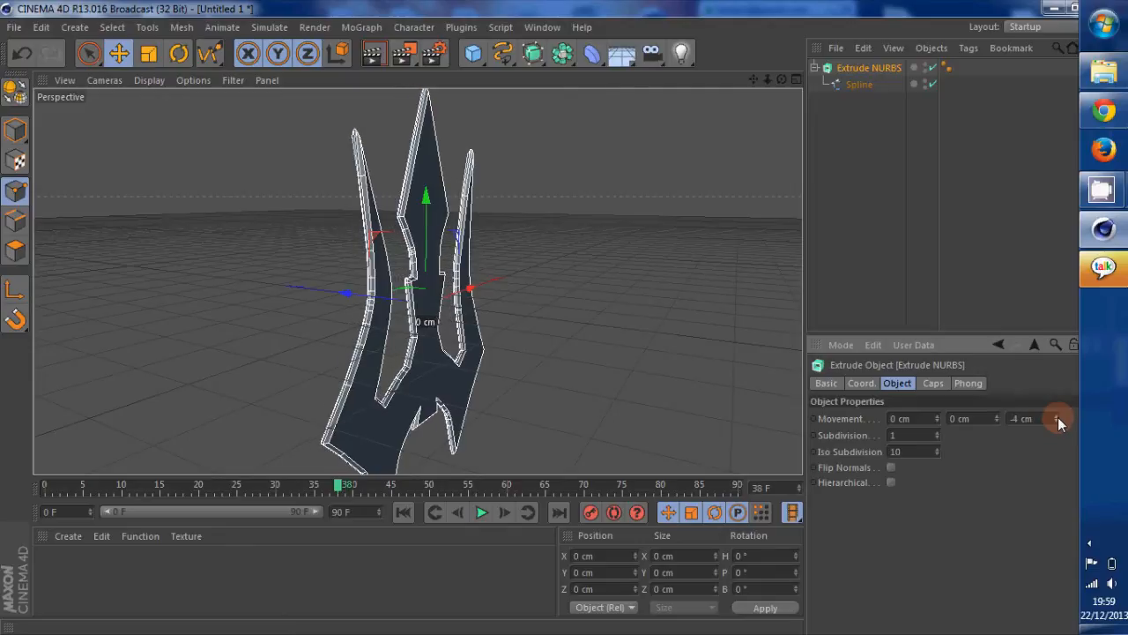
drag(1058, 419, 1058, 406)
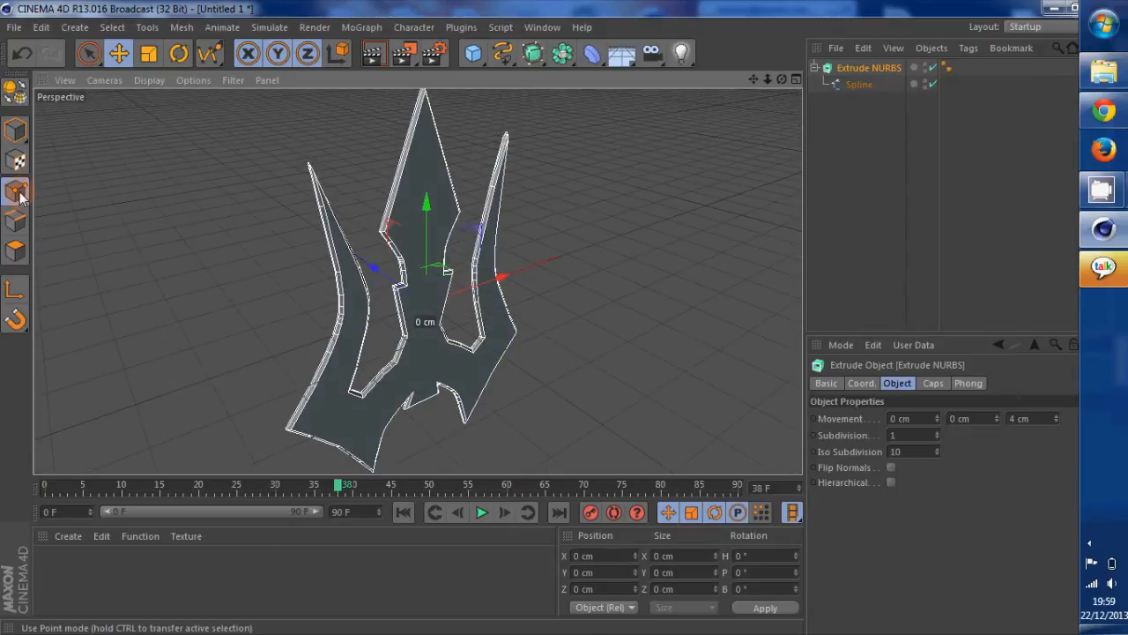
Step: Enter point mode on the extrusion's spline and brush-select the lower blade points
click(856, 83)
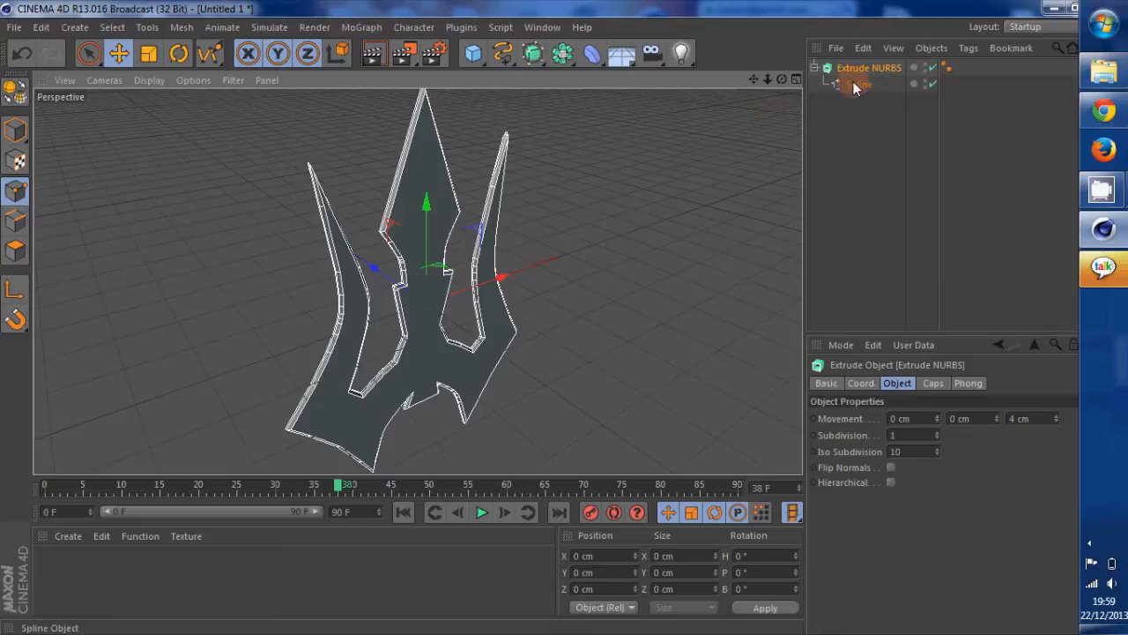
click(859, 84)
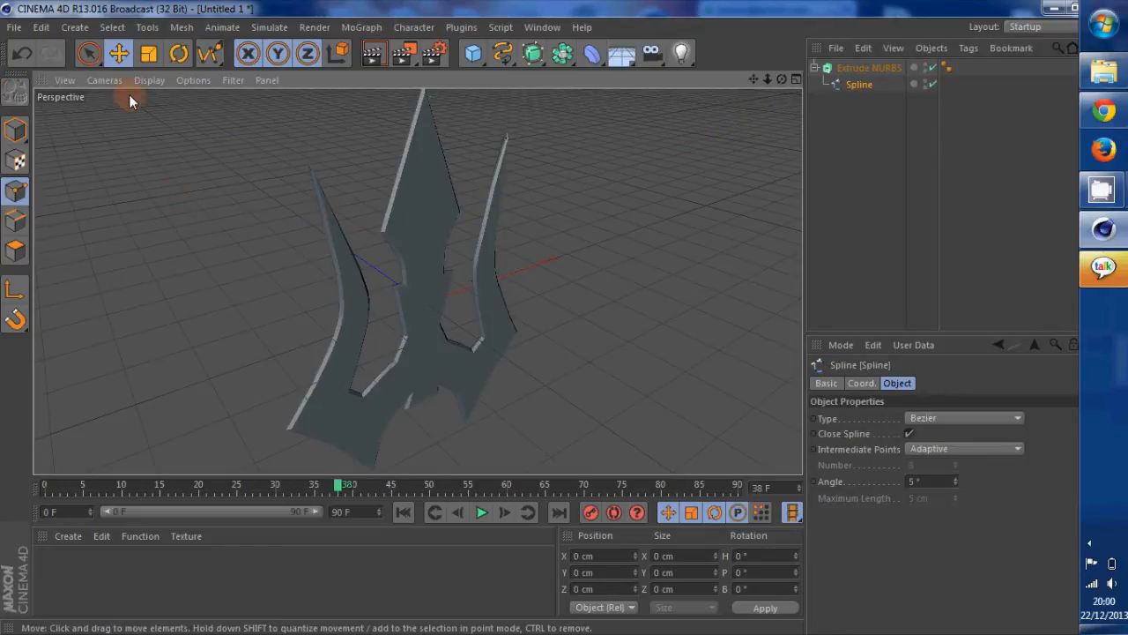
click(89, 54)
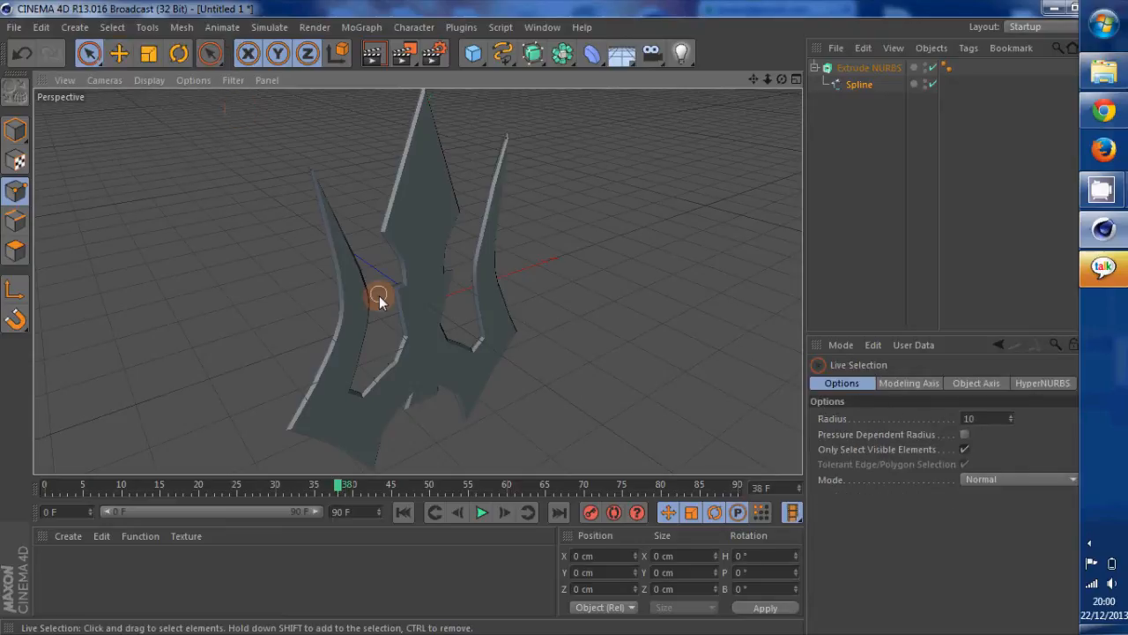
click(89, 53)
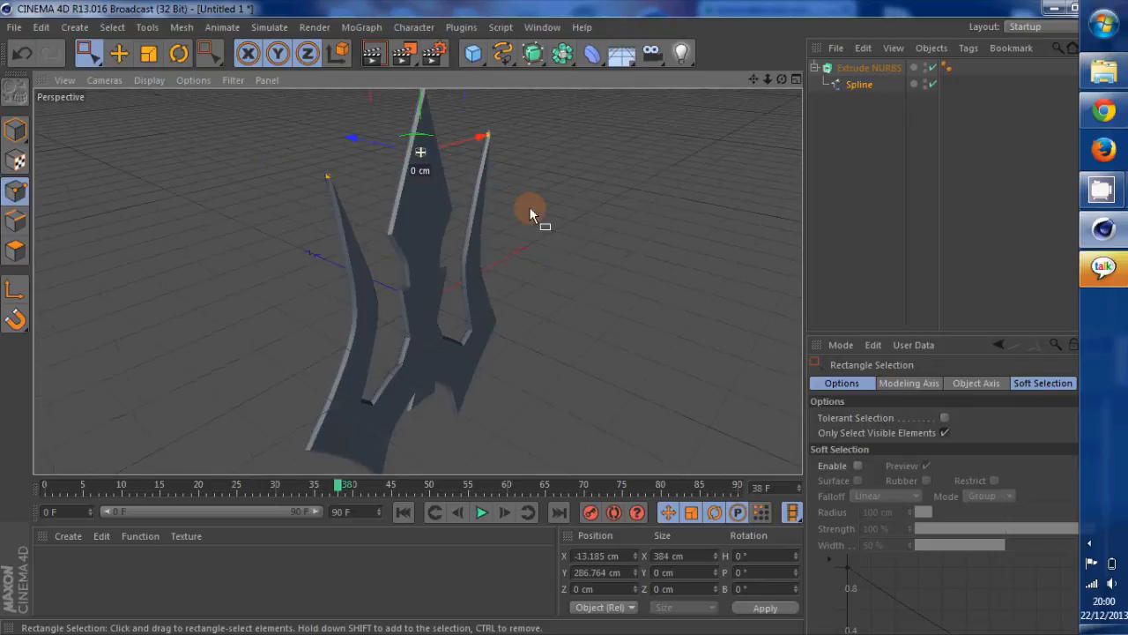
Step: Push the selected lower blade points back along Z so the head curves, checking from below
drag(532, 212, 307, 154)
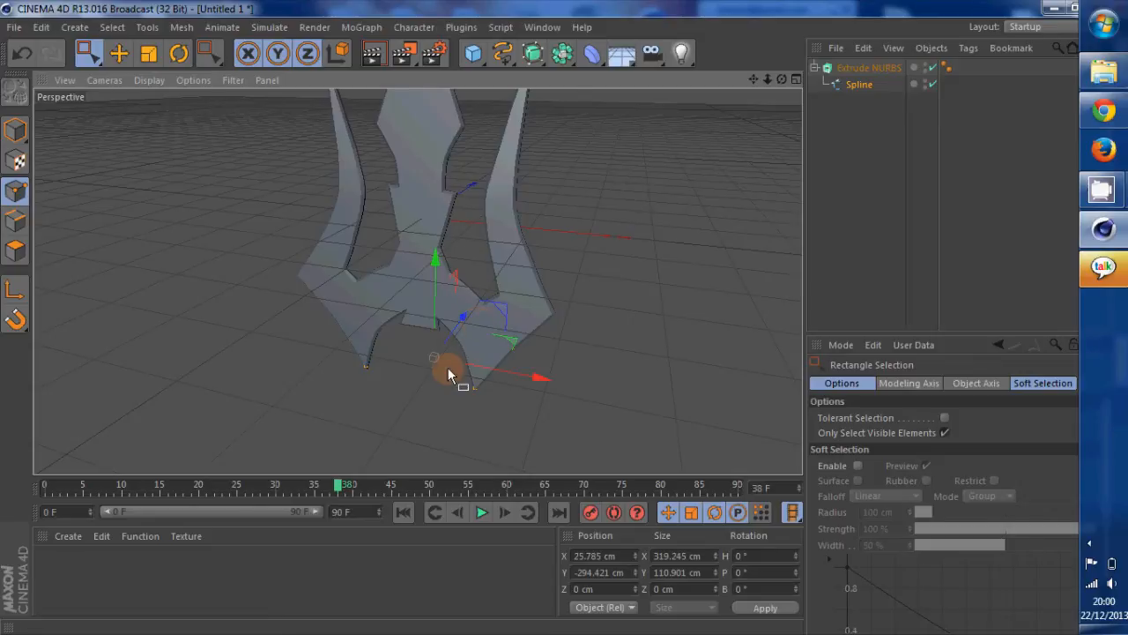
drag(450, 374, 467, 331)
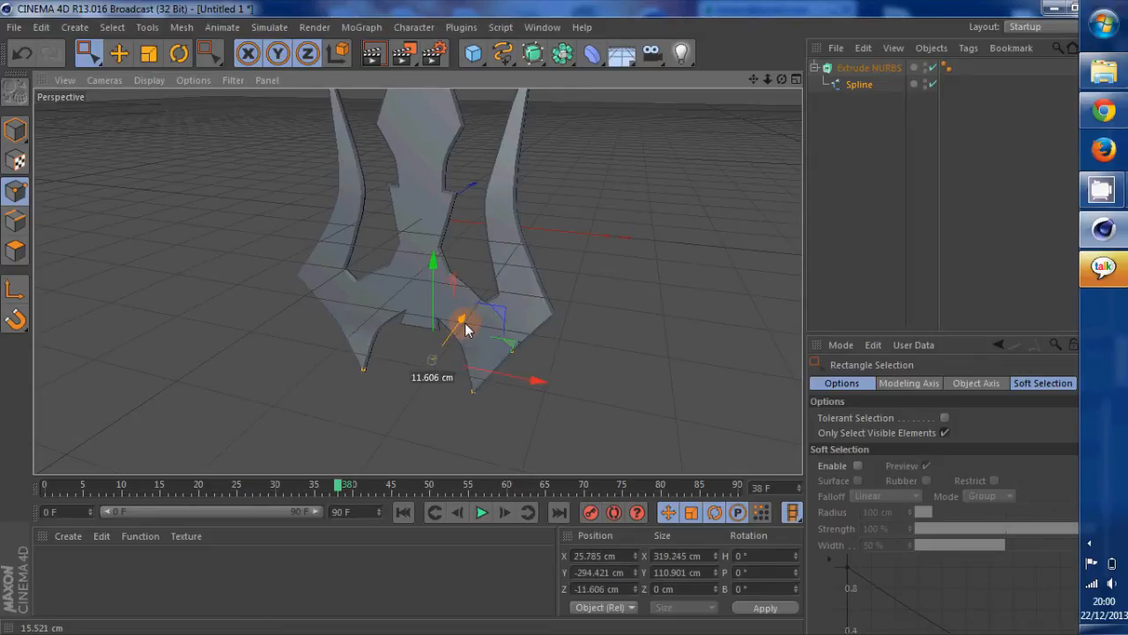
drag(467, 331, 546, 308)
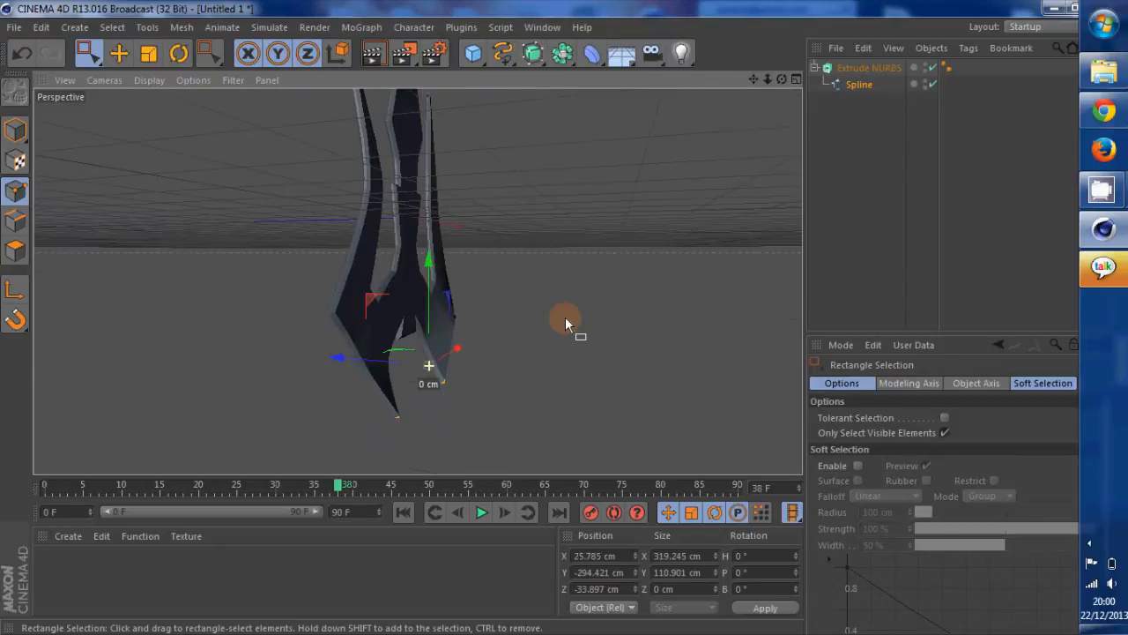
drag(564, 322, 428, 335)
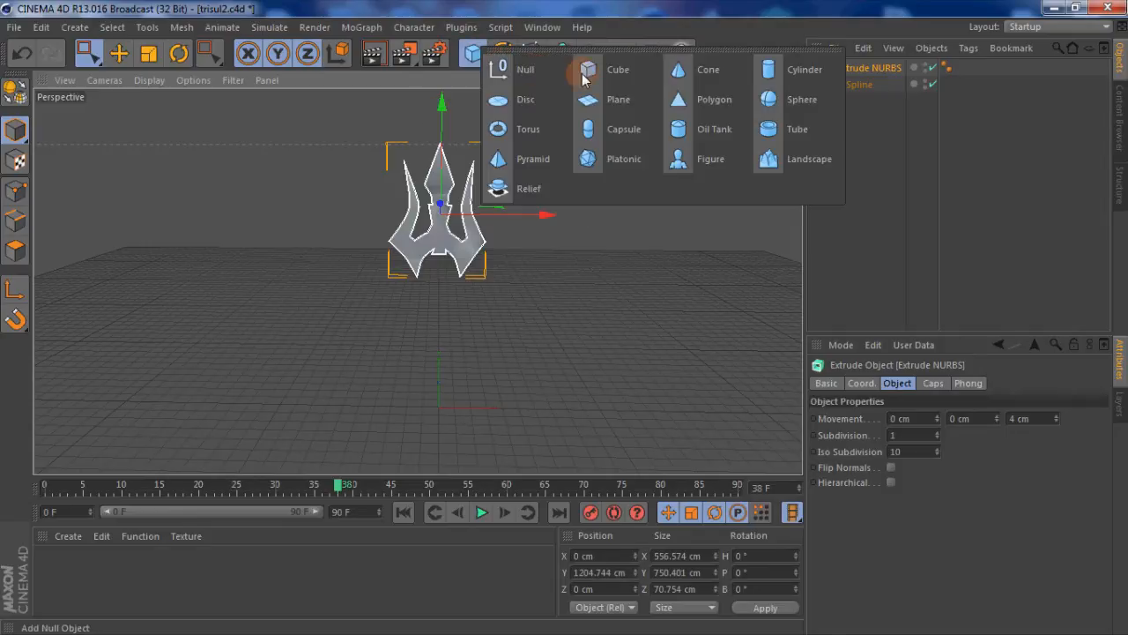
mouse_move(804, 68)
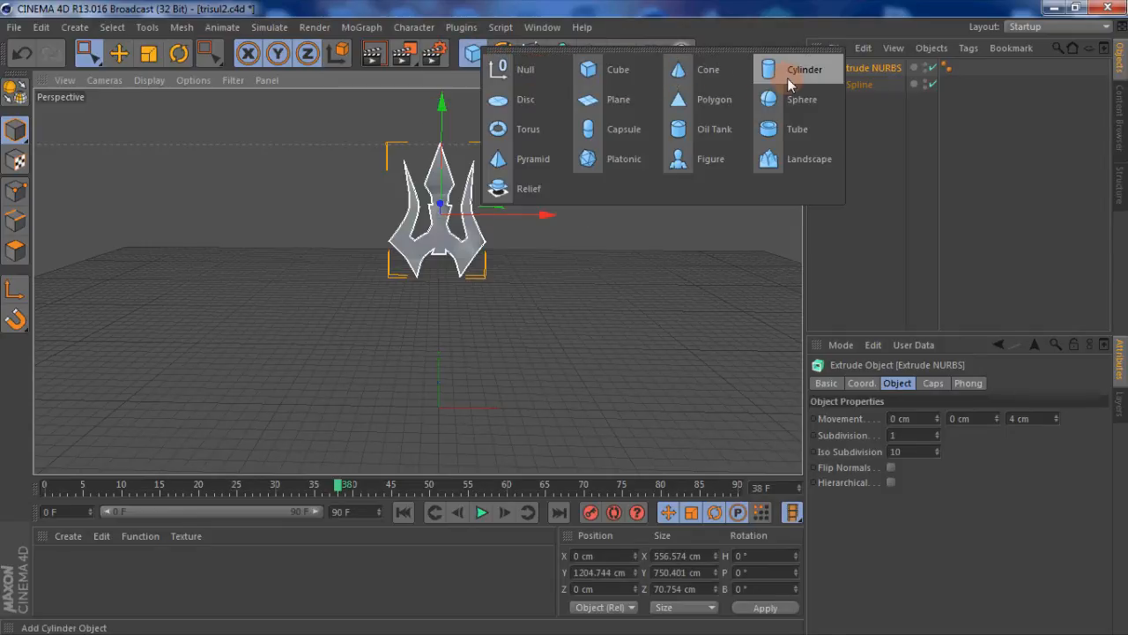
Step: Add a cylinder, lengthen it into a long handle, and raise it up into the blade head
click(803, 68)
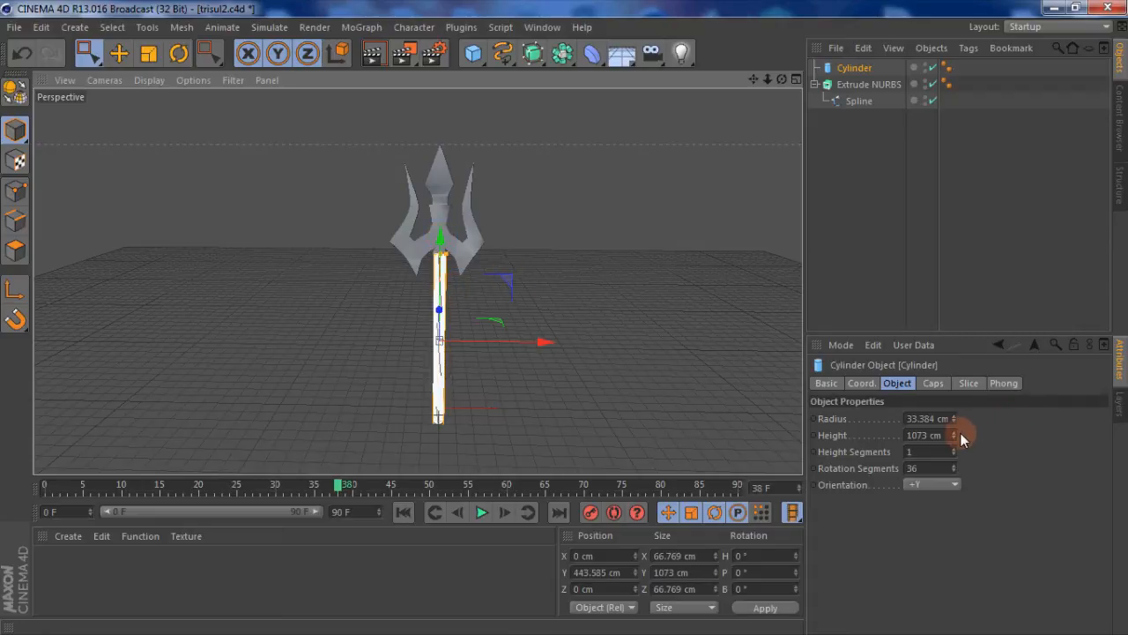
drag(954, 434, 954, 432)
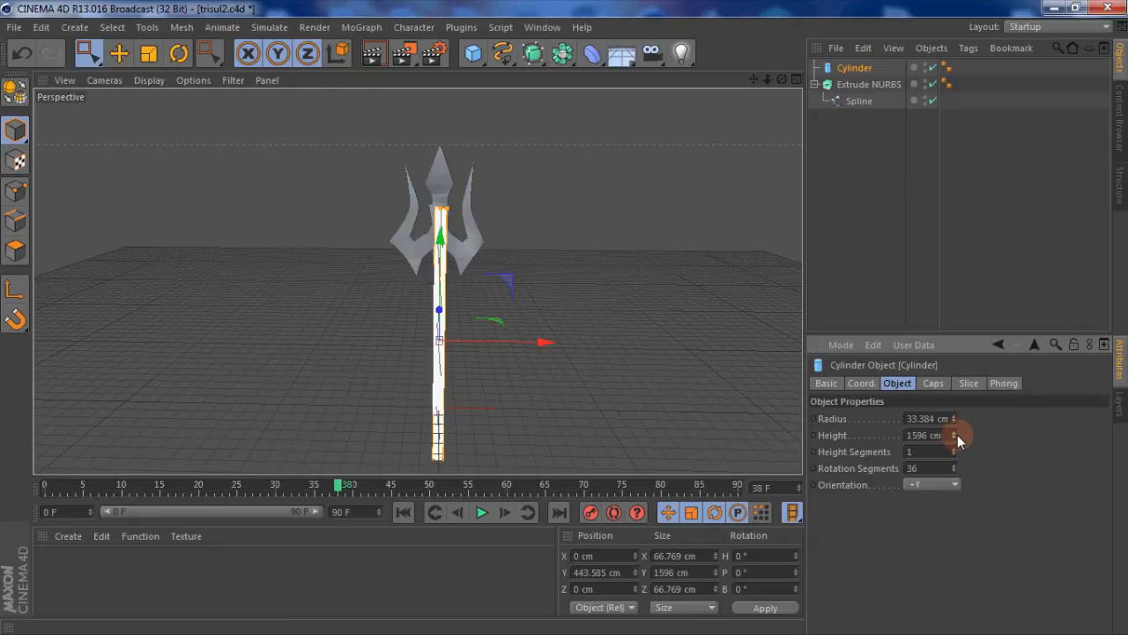
drag(954, 435, 955, 438)
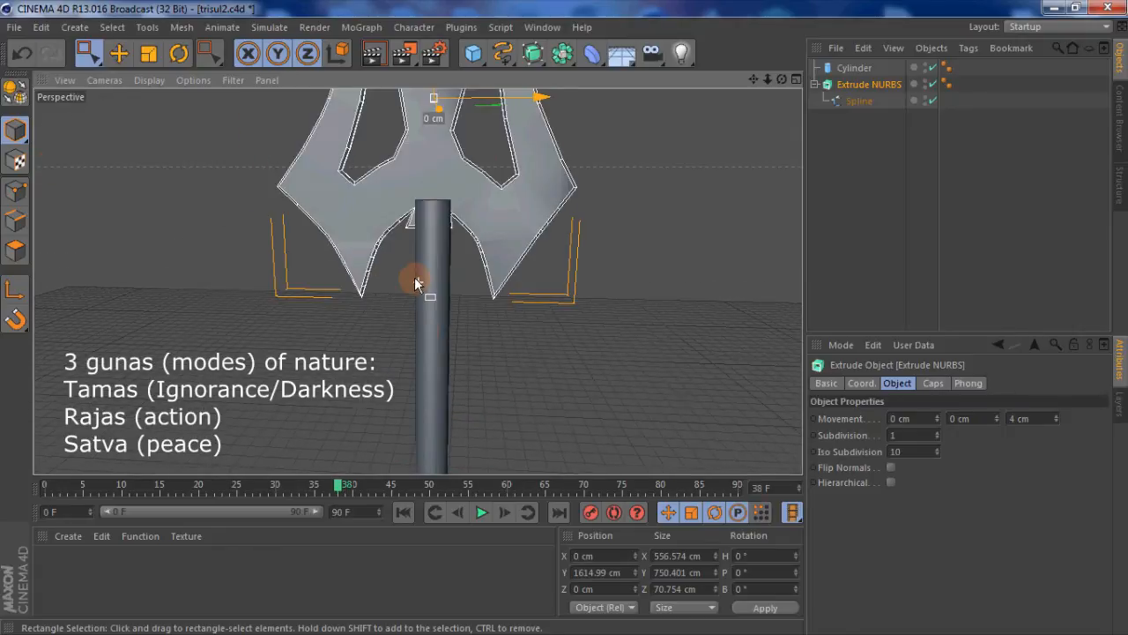
click(854, 68)
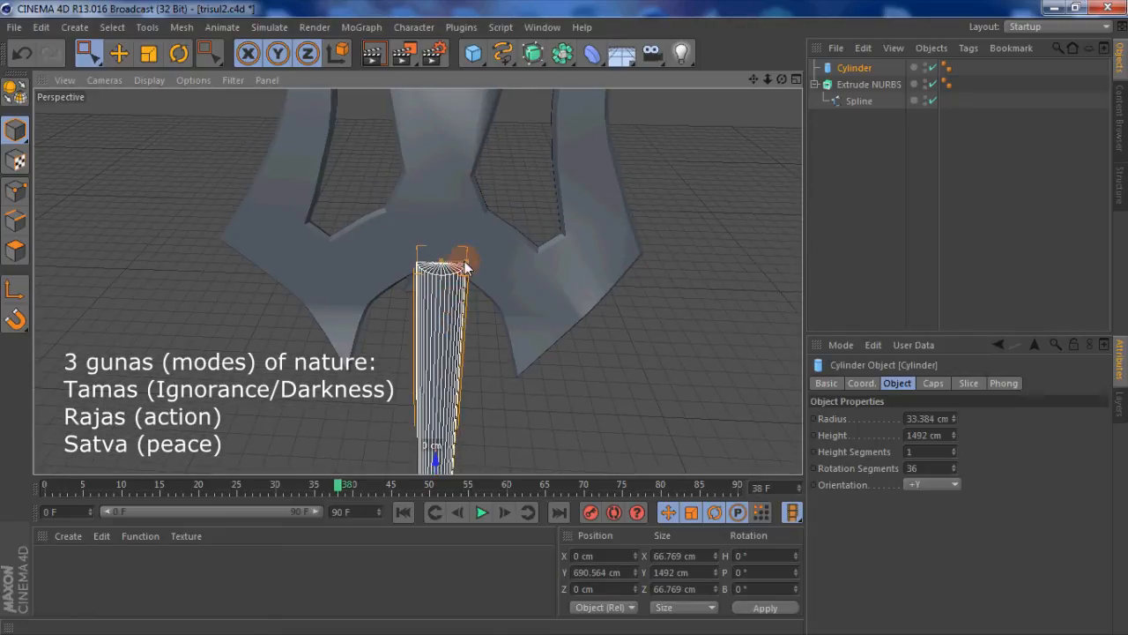
drag(467, 264, 454, 264)
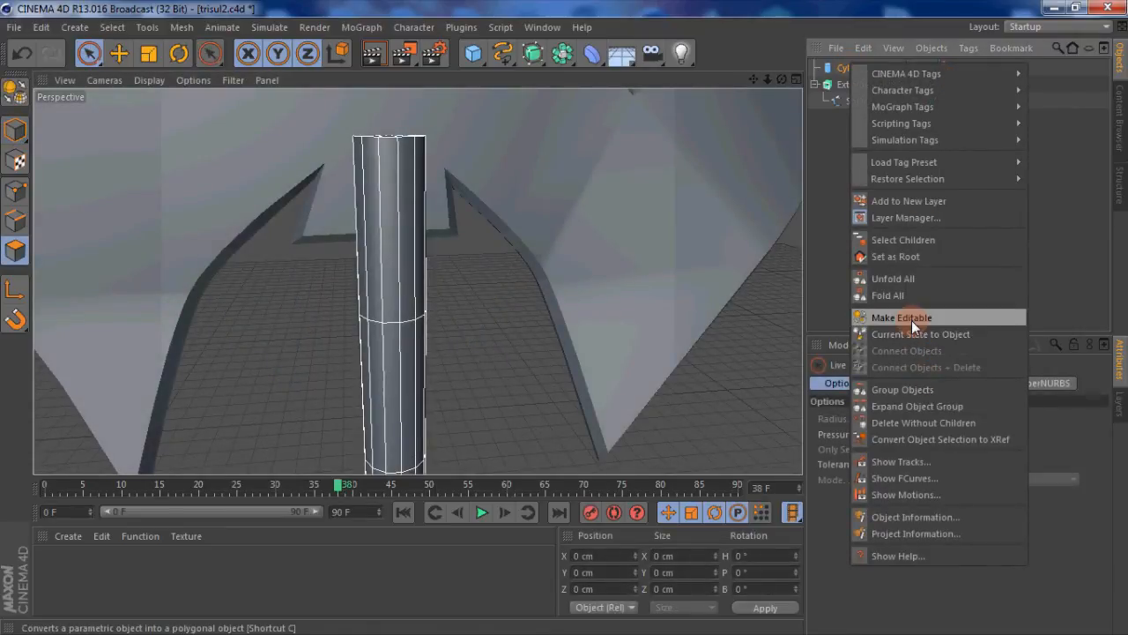
Step: Make the cylinder editable and extrude its upper faces outward into a thicker collar
click(901, 317)
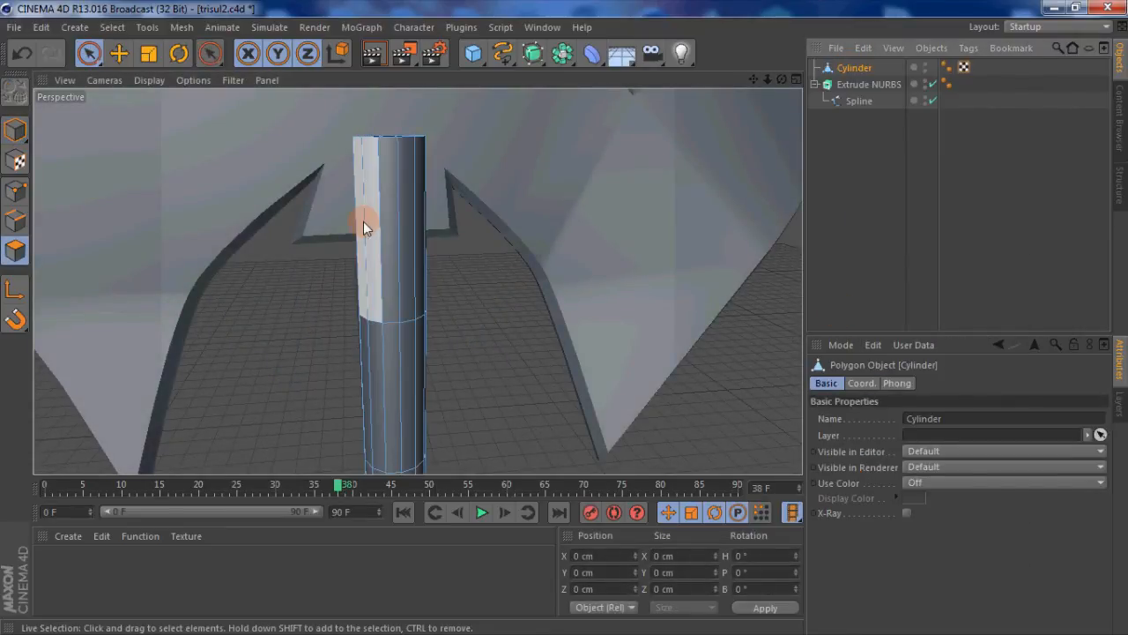
click(388, 211)
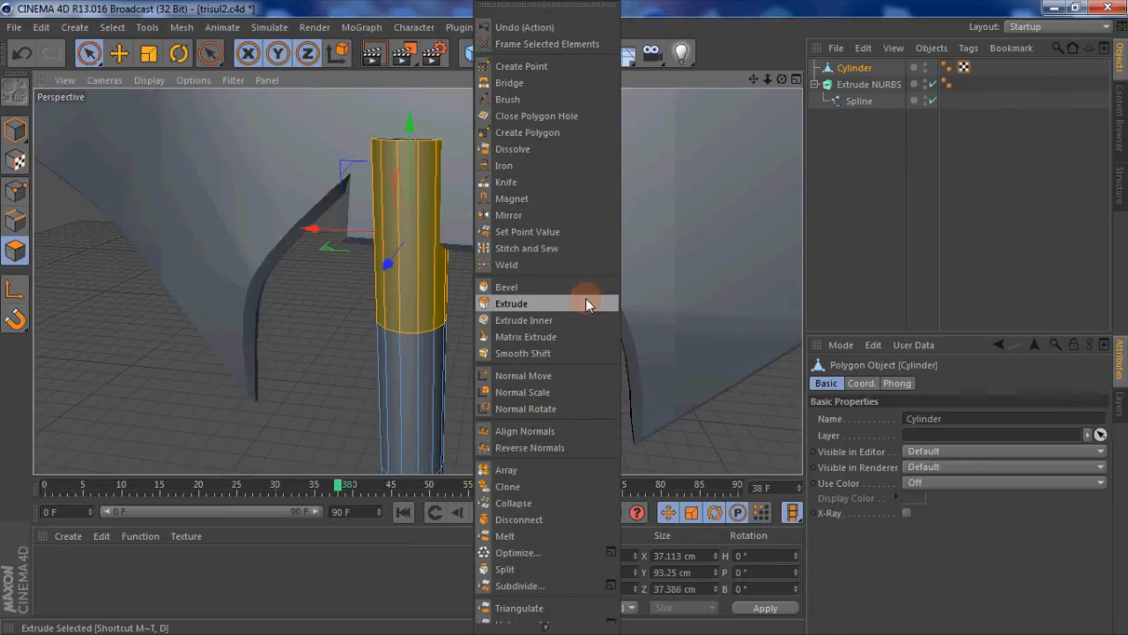
click(511, 303)
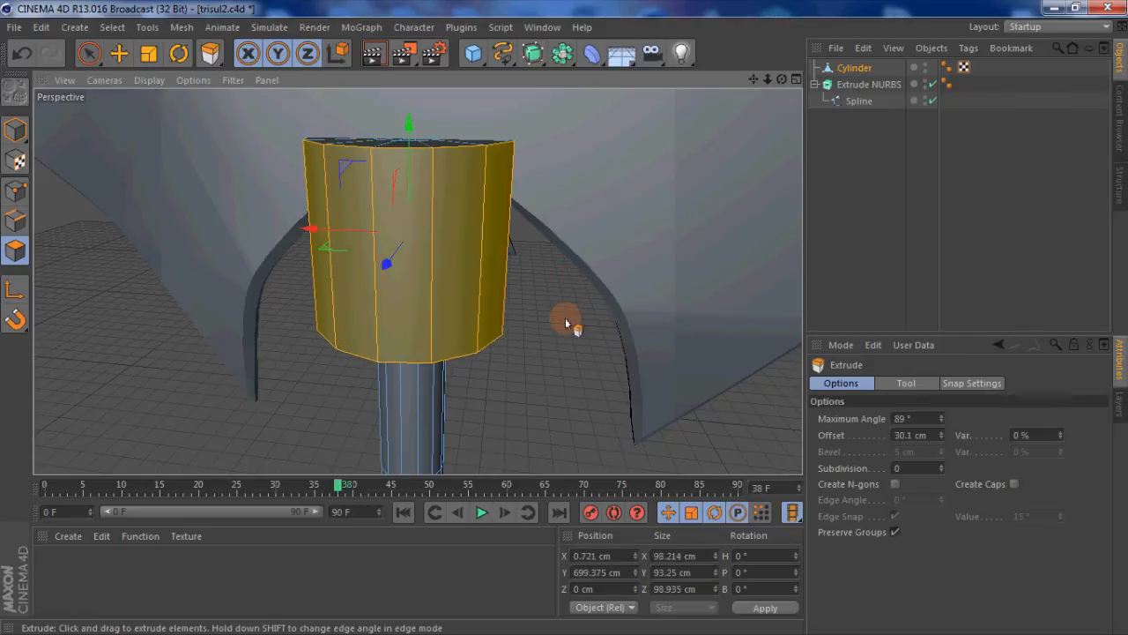
drag(569, 322, 489, 308)
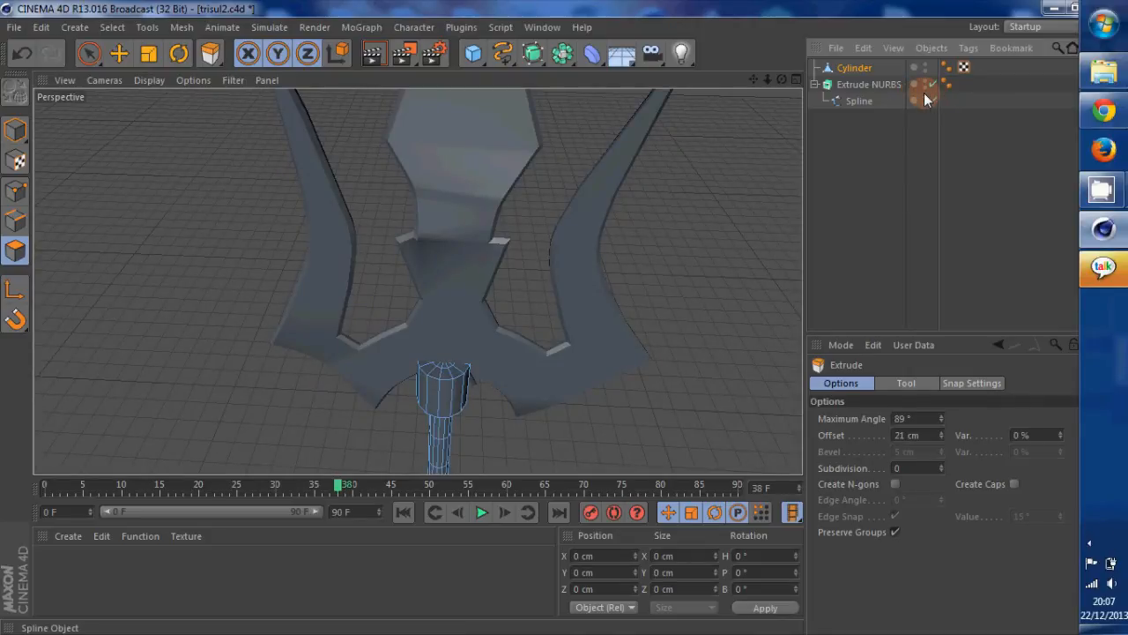
Step: Hide the Extrude NURBS blade head and switch to the Scale tool
click(915, 85)
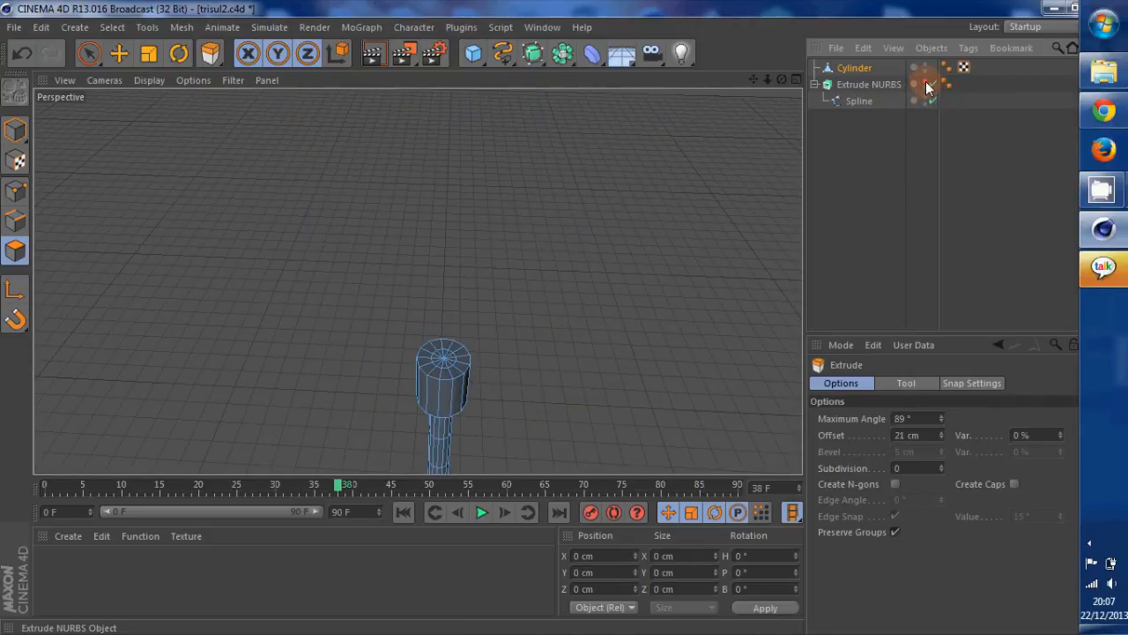
click(853, 68)
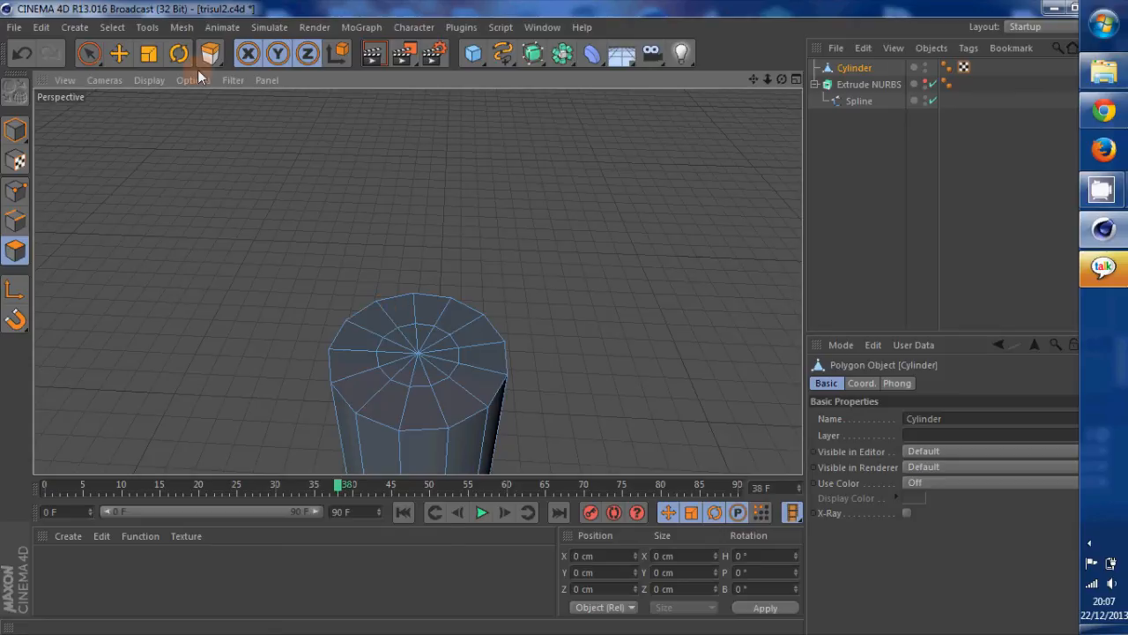
click(89, 54)
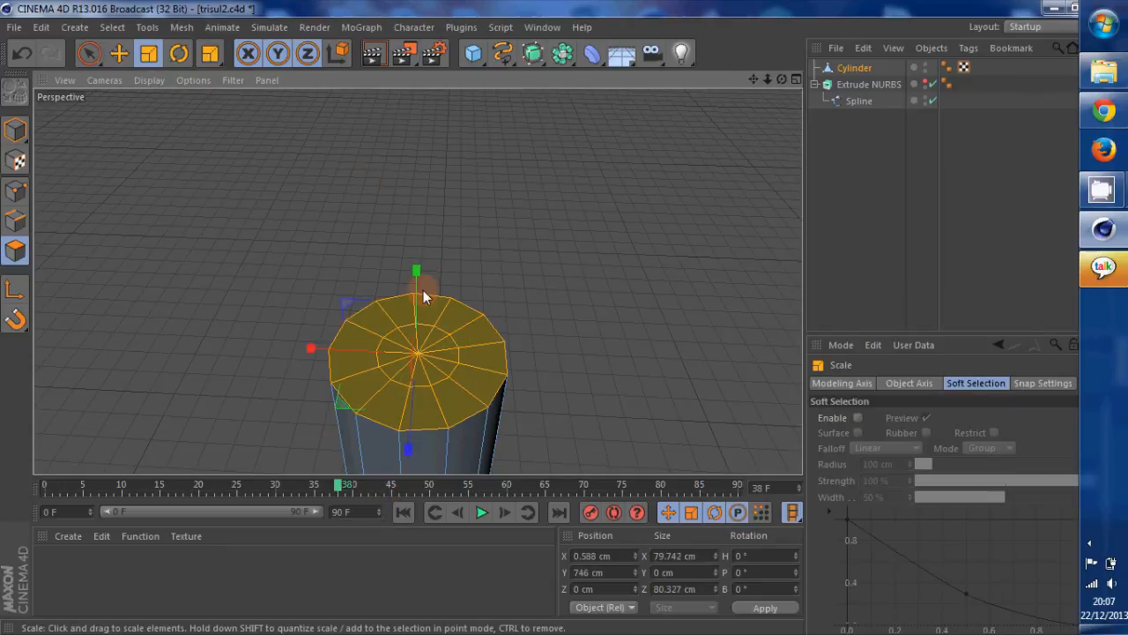
Step: Select the collar's top cap faces and scale them down so the handle end tapers inward
drag(311, 348, 326, 350)
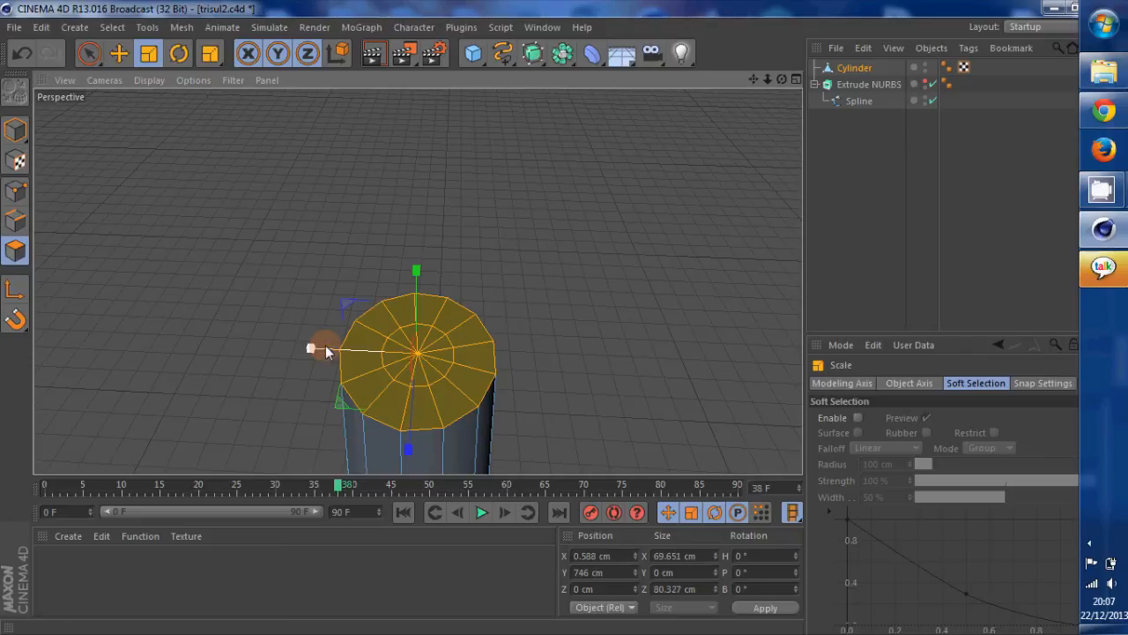
drag(313, 348, 414, 440)
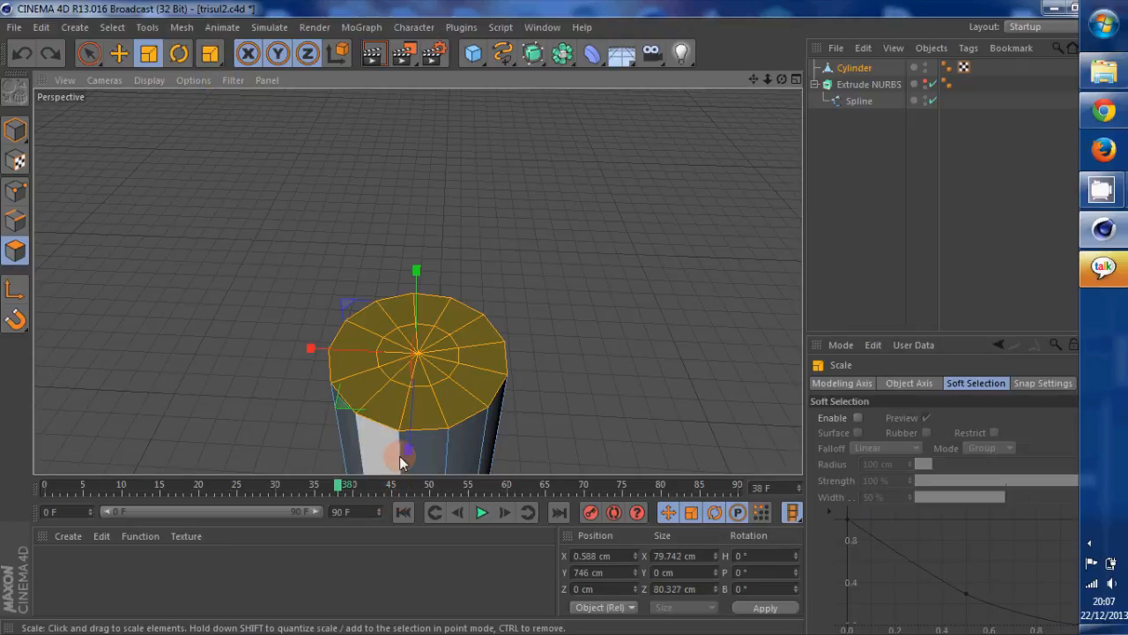
drag(401, 462, 569, 322)
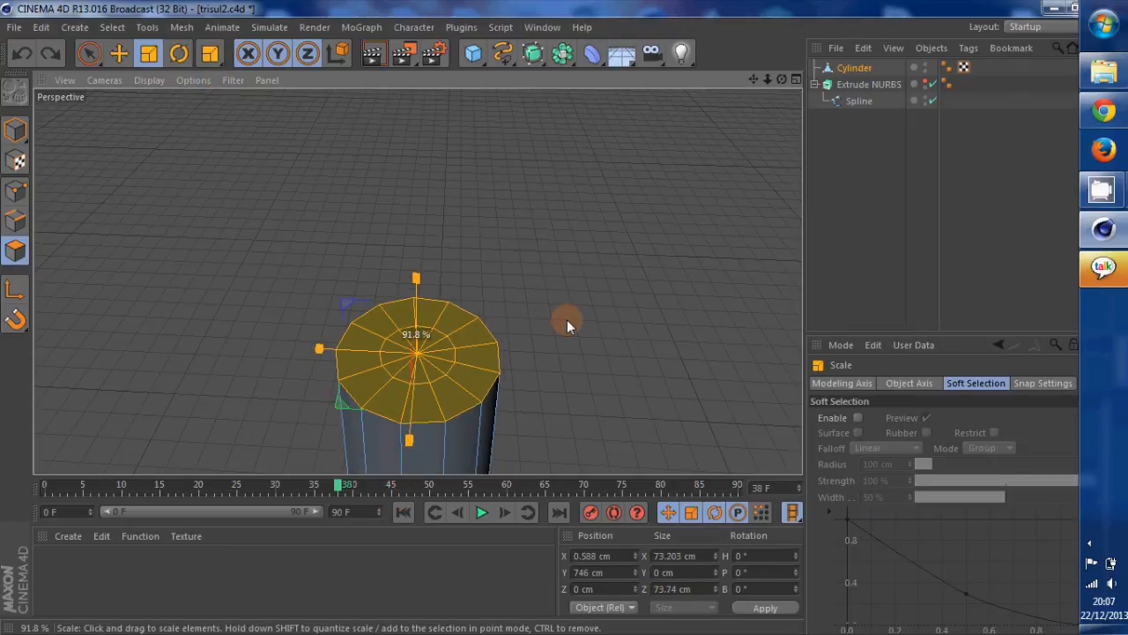
drag(564, 322, 476, 251)
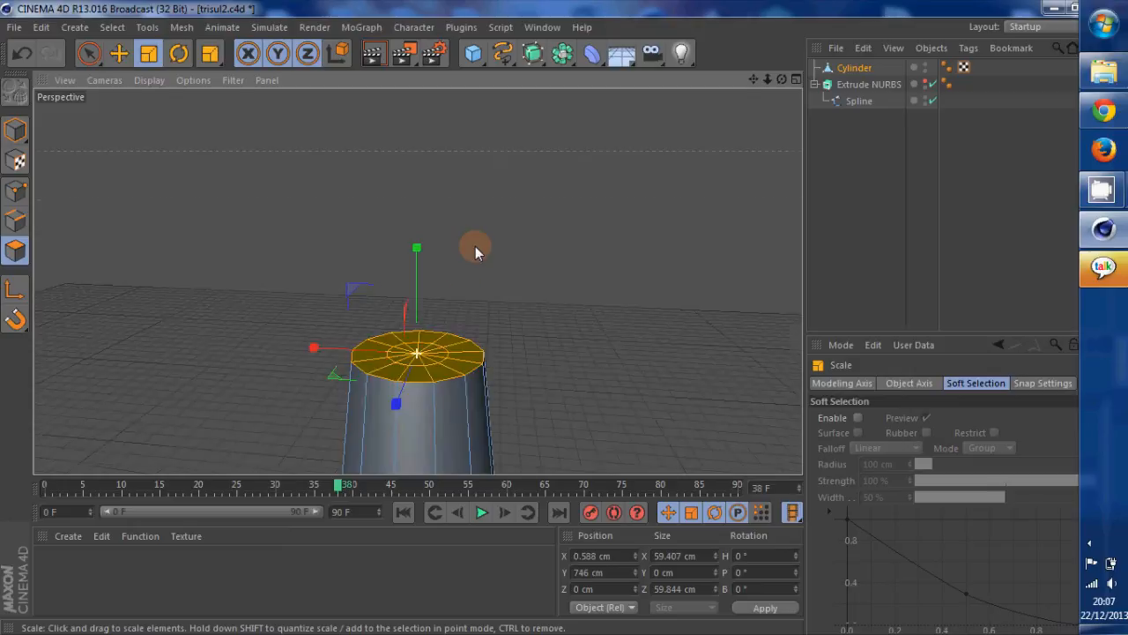